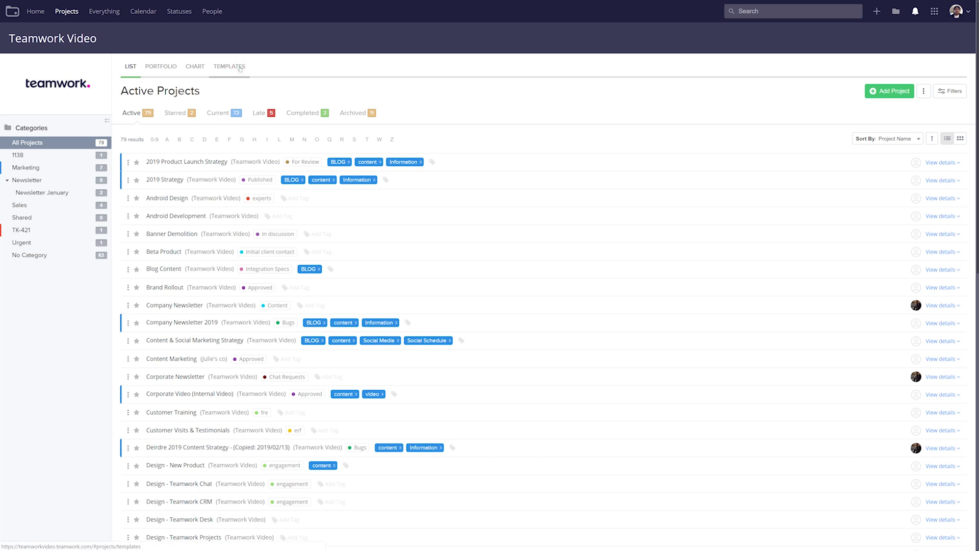
Step: Show the Project Templates page and peek at the Conference template's options
left_click(229, 66)
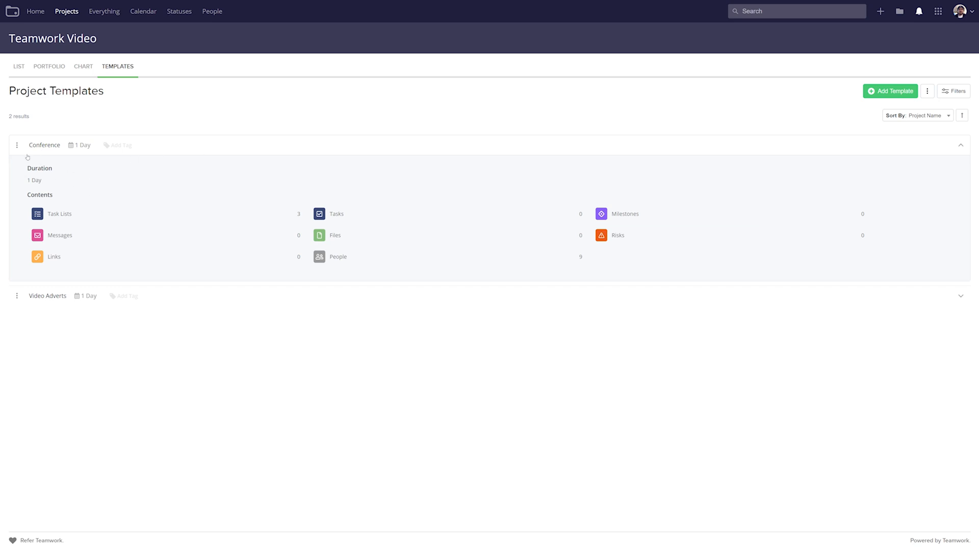
left_click(17, 145)
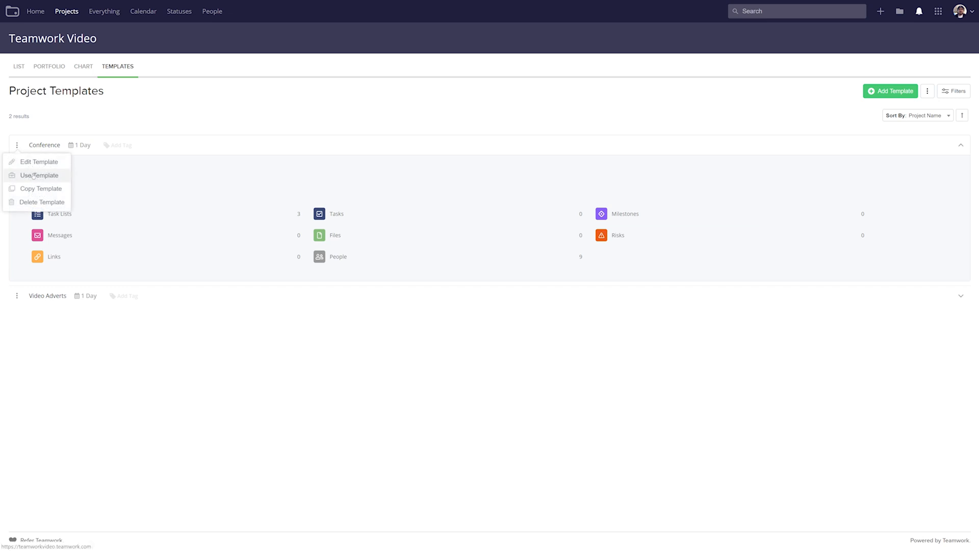
mouse_move(40, 188)
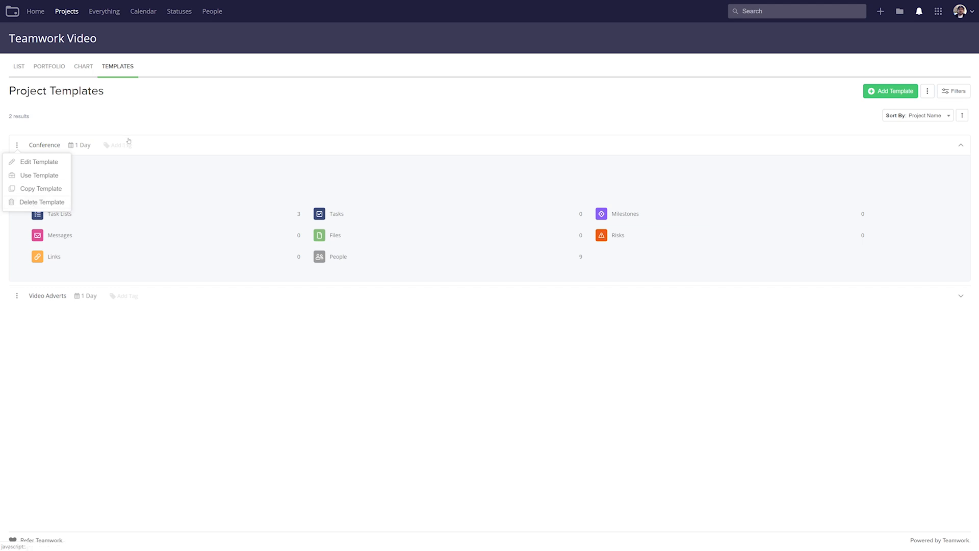
left_click(184, 110)
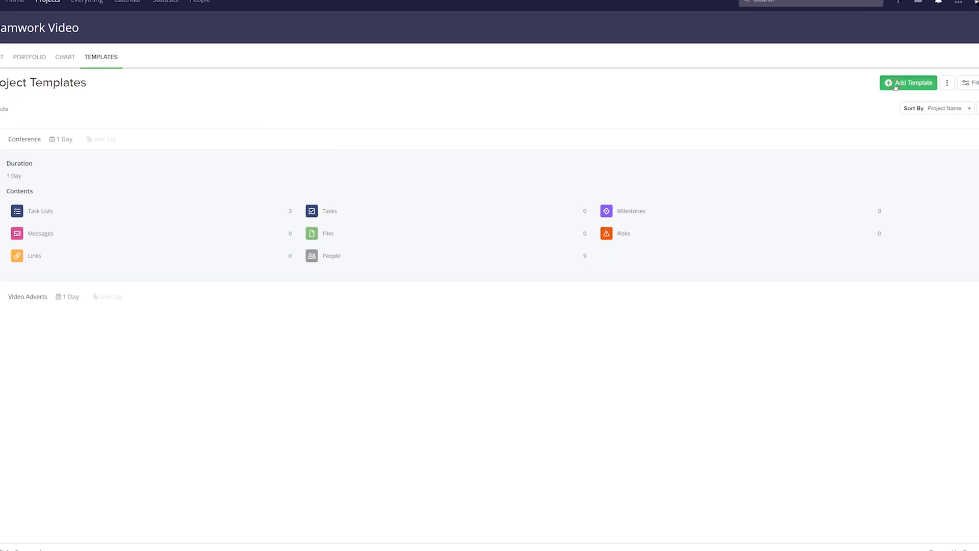
Step: Start a new template named 'Product Launch/Update Release Strategy' and check its company
left_click(908, 83)
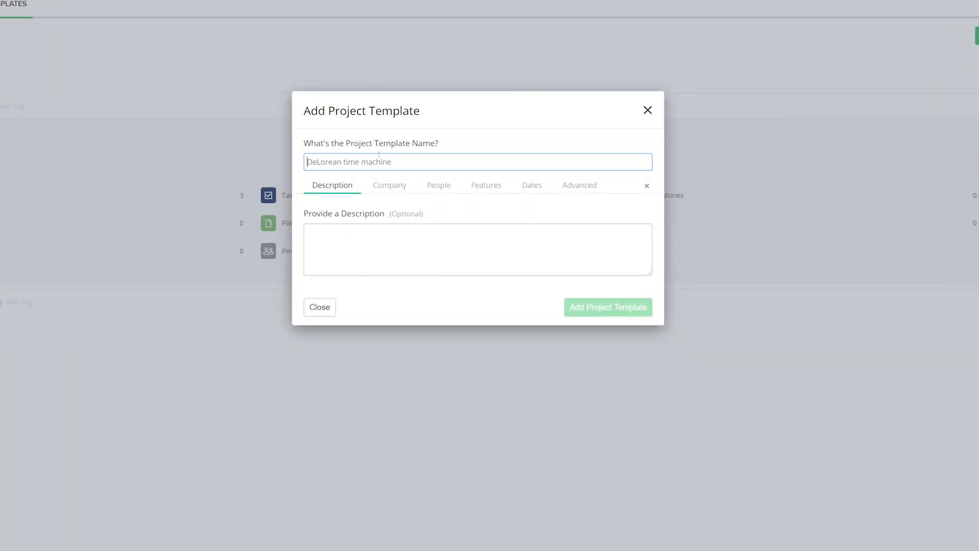
type("Product Launch/Update Release Strategy")
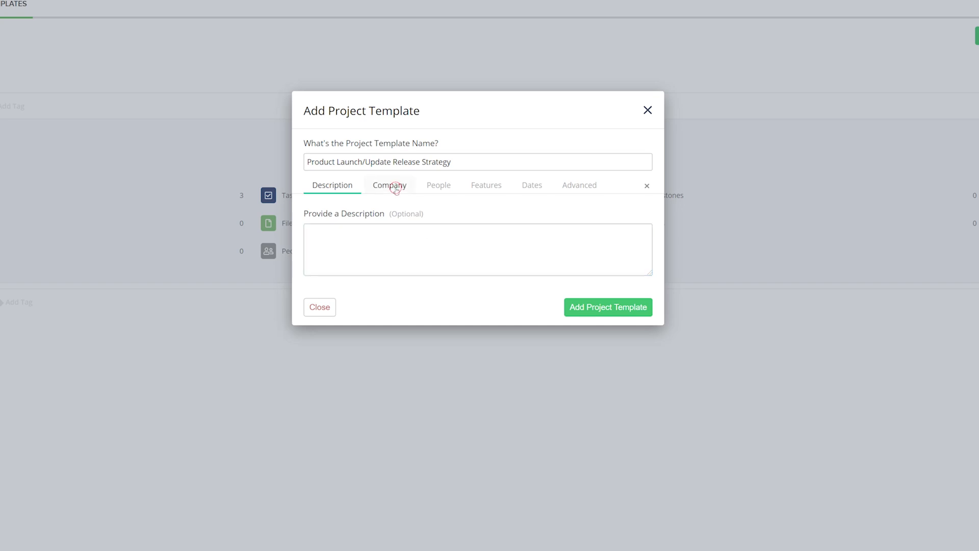
left_click(389, 184)
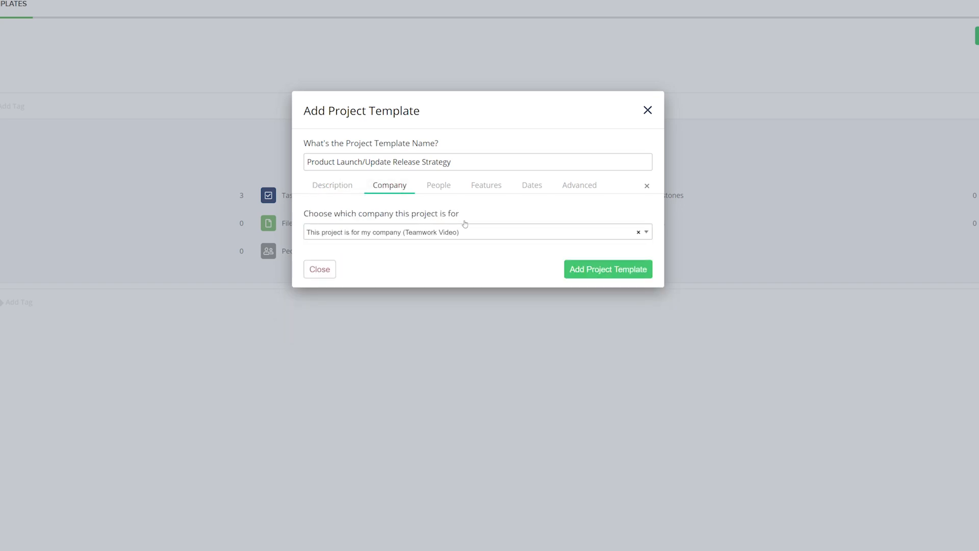
left_click(438, 184)
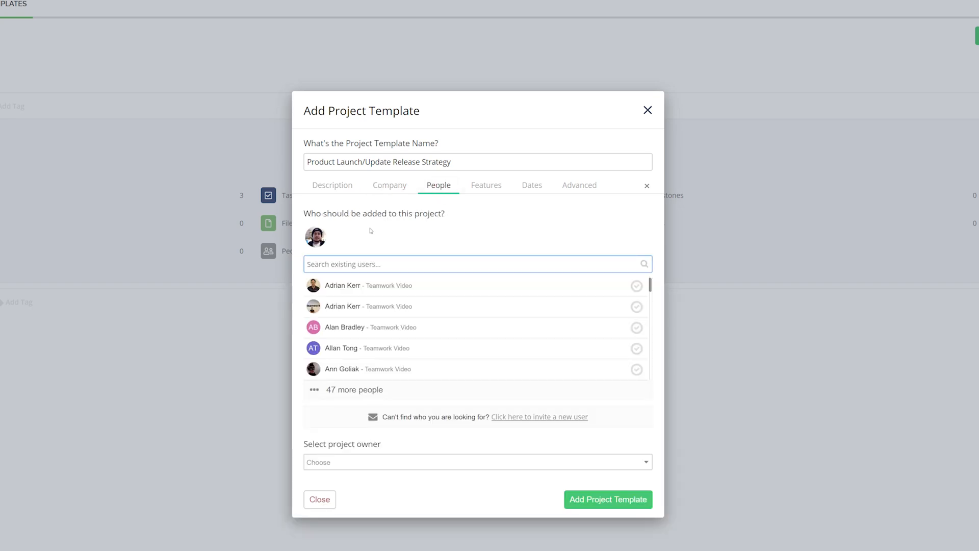
Step: Add team members to the template and choose its project owner
left_click(476, 263)
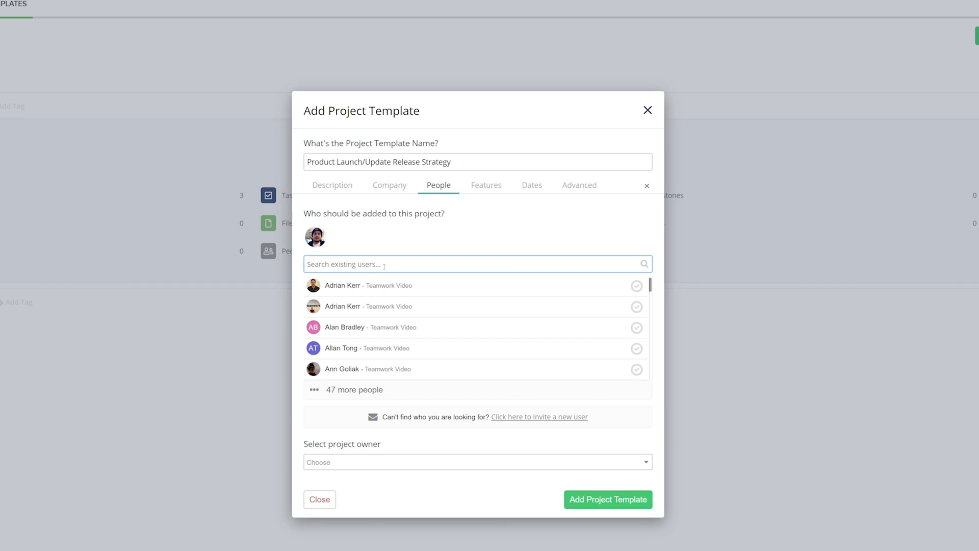
left_click(636, 349)
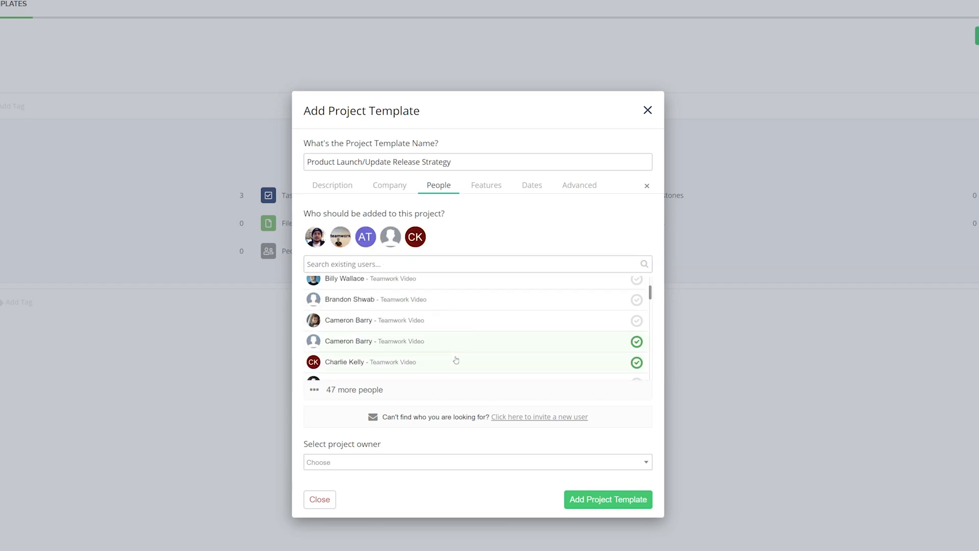
left_click(476, 462)
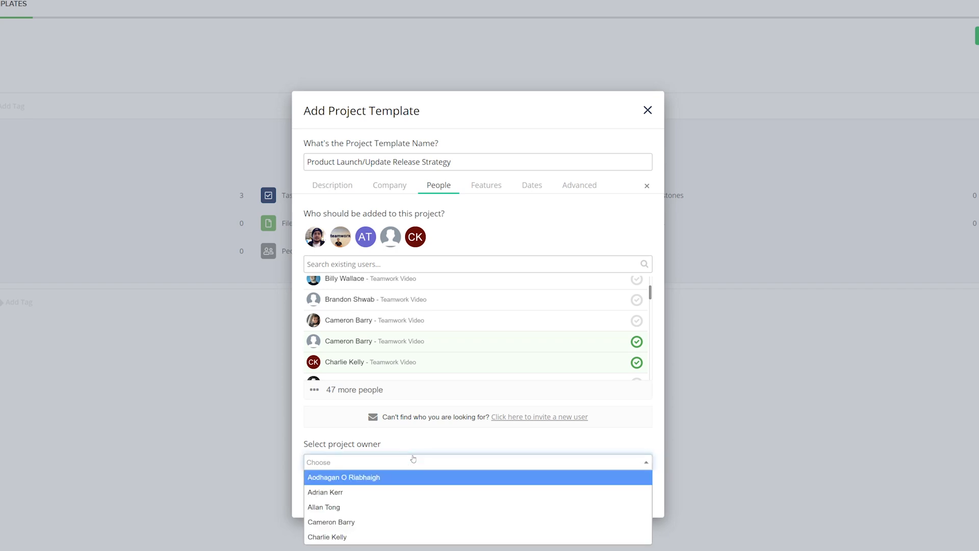
left_click(343, 477)
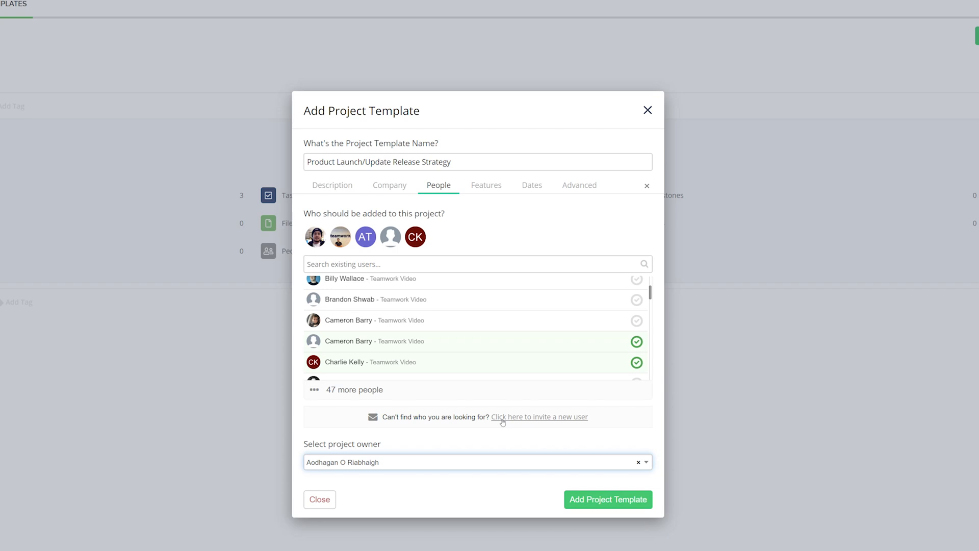
mouse_move(485, 185)
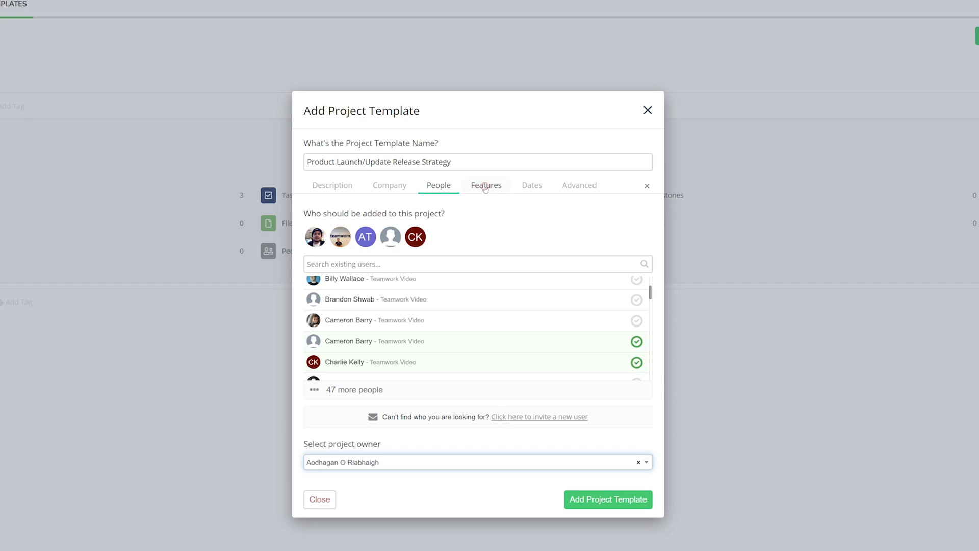
Step: Enable Messages, make projects target the end date, and create the template
left_click(486, 184)
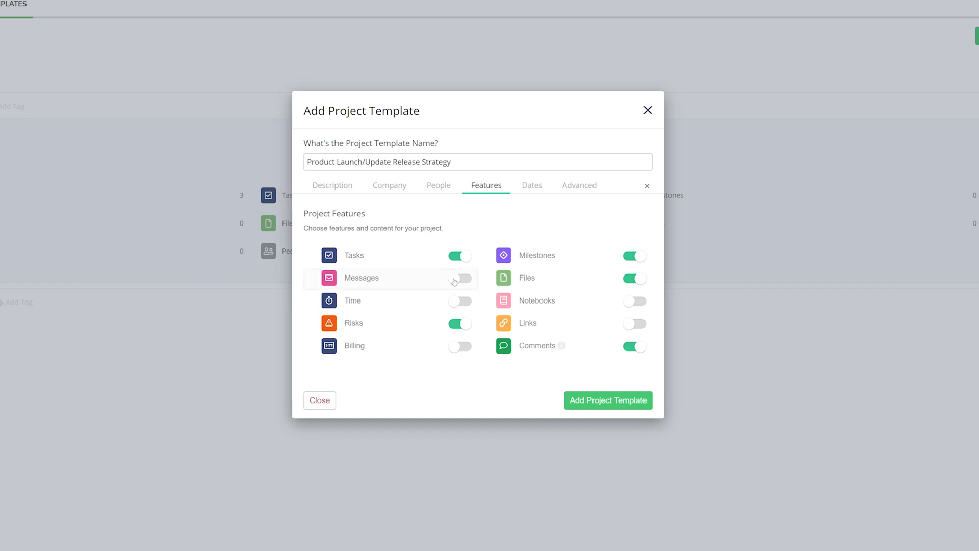
left_click(460, 277)
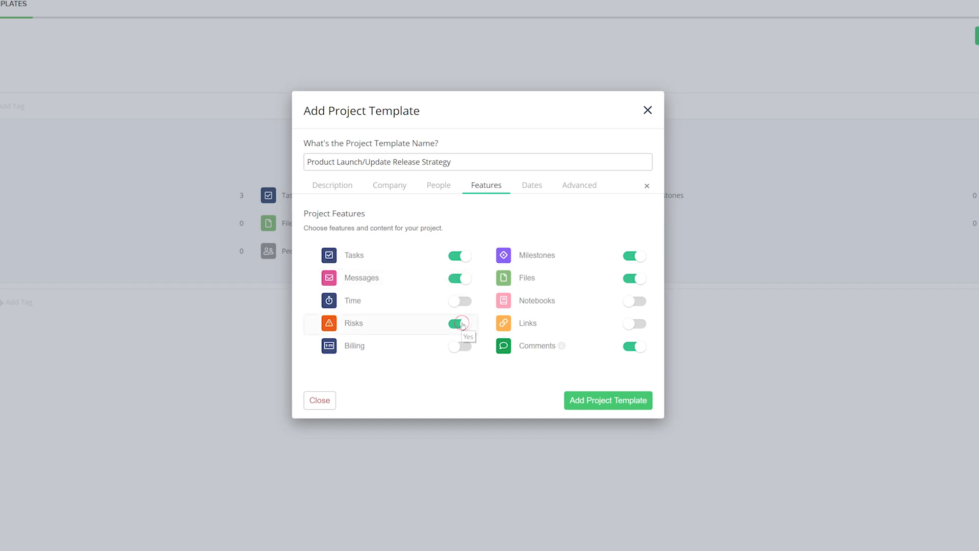
left_click(530, 185)
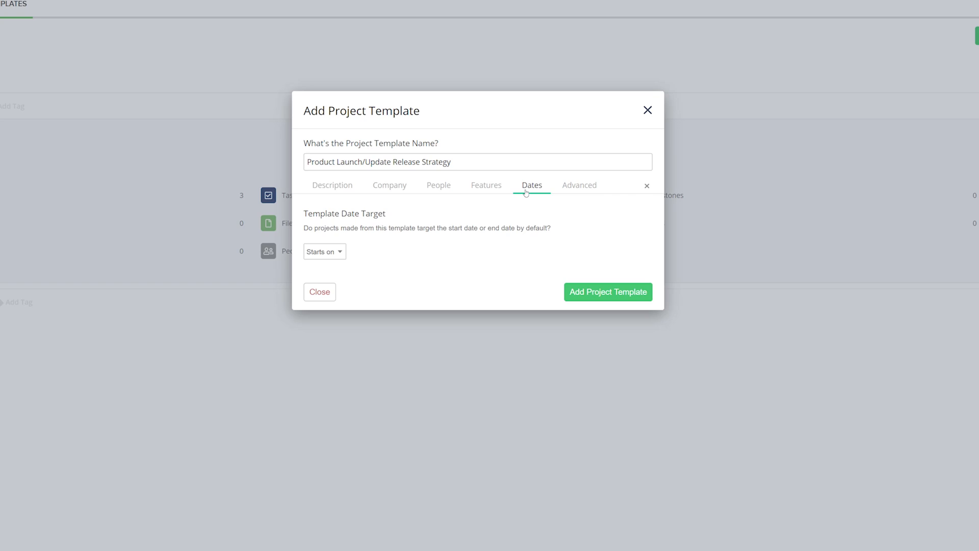
left_click(323, 251)
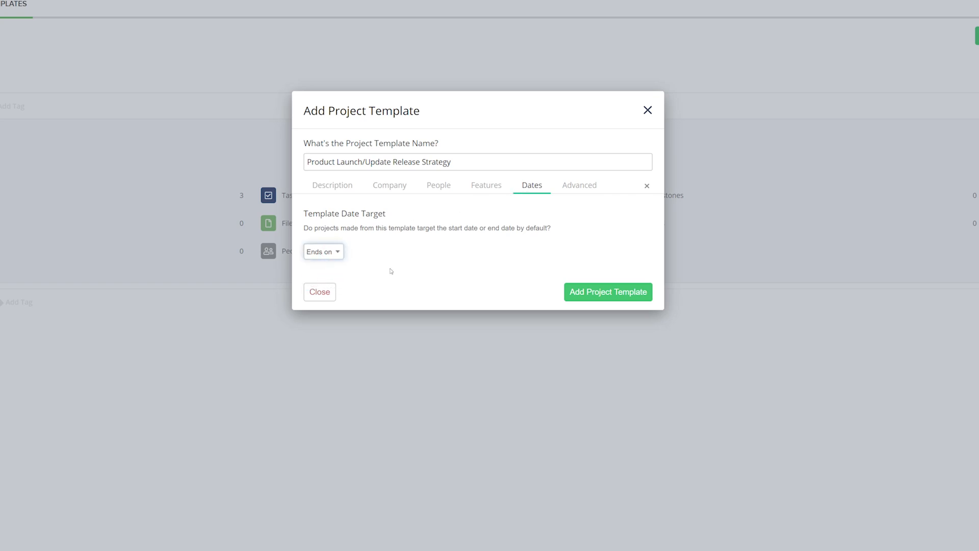
left_click(579, 184)
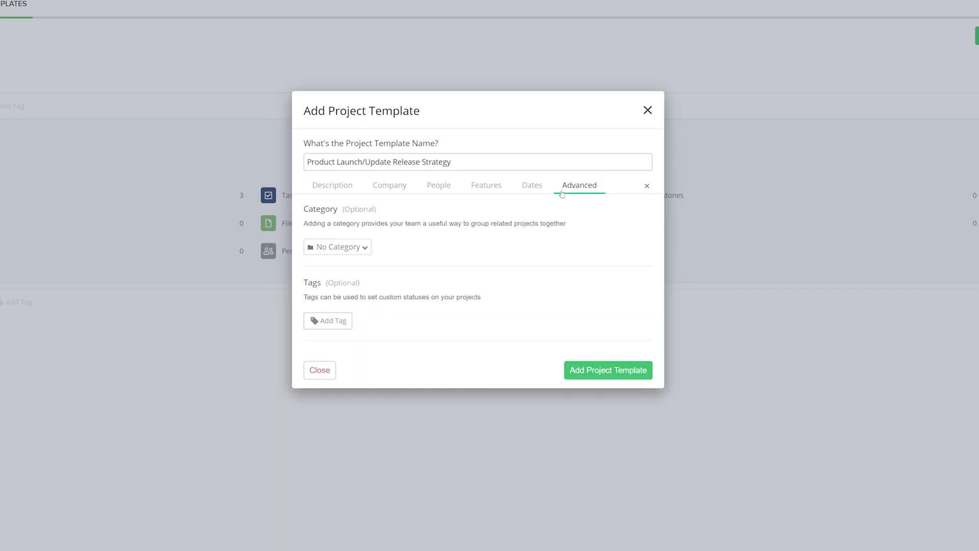
mouse_move(384, 246)
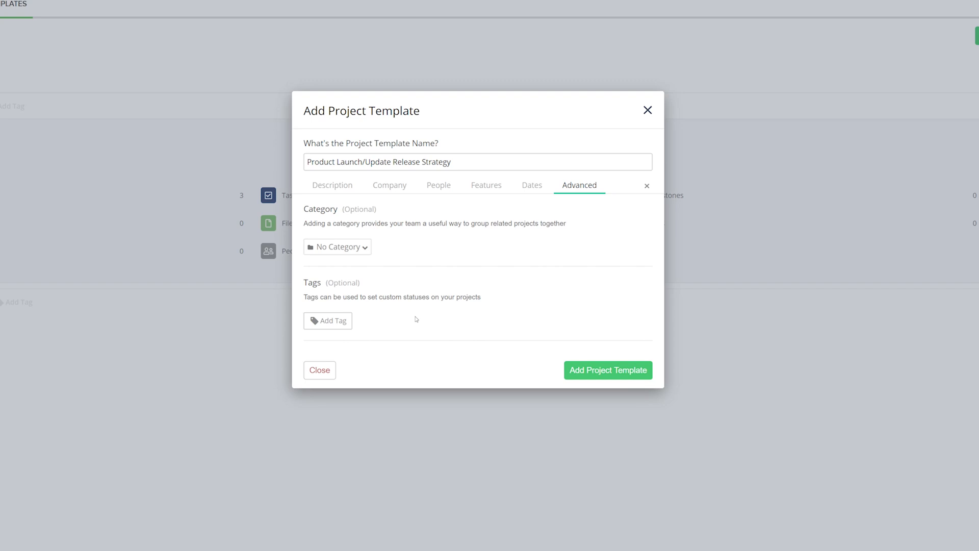
left_click(607, 369)
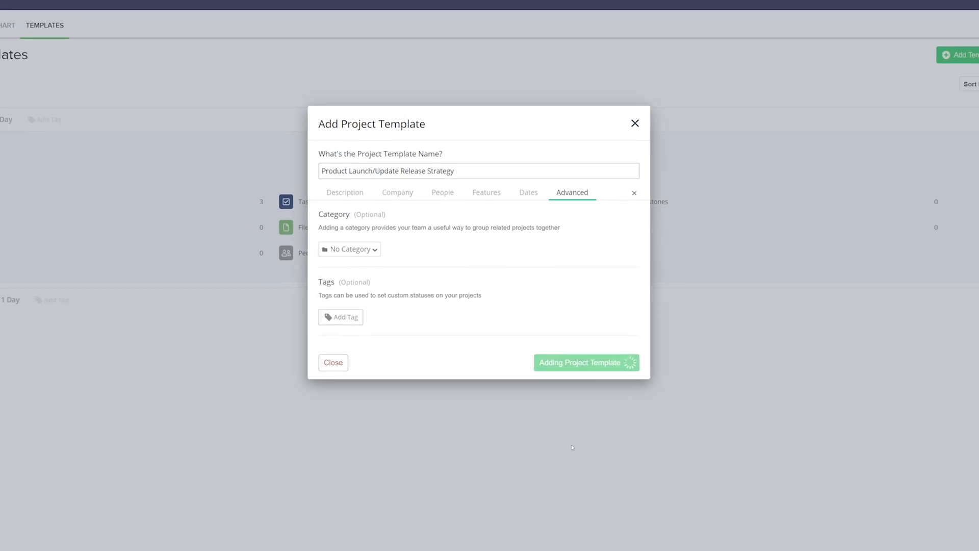
Step: Open the newly created template to fill in its task lists
left_click(586, 361)
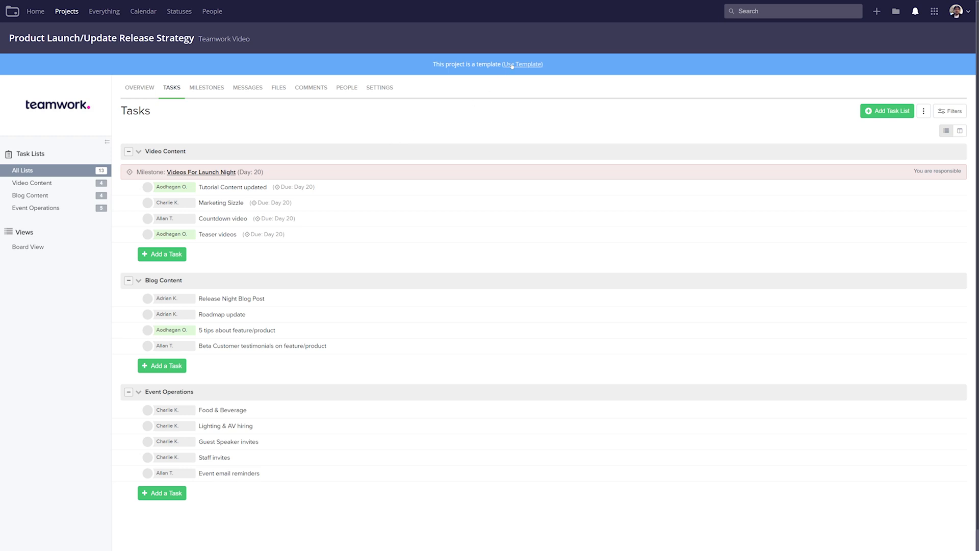
Step: Start a project from the template named 'New Product Launch' and check its company and people
left_click(522, 63)
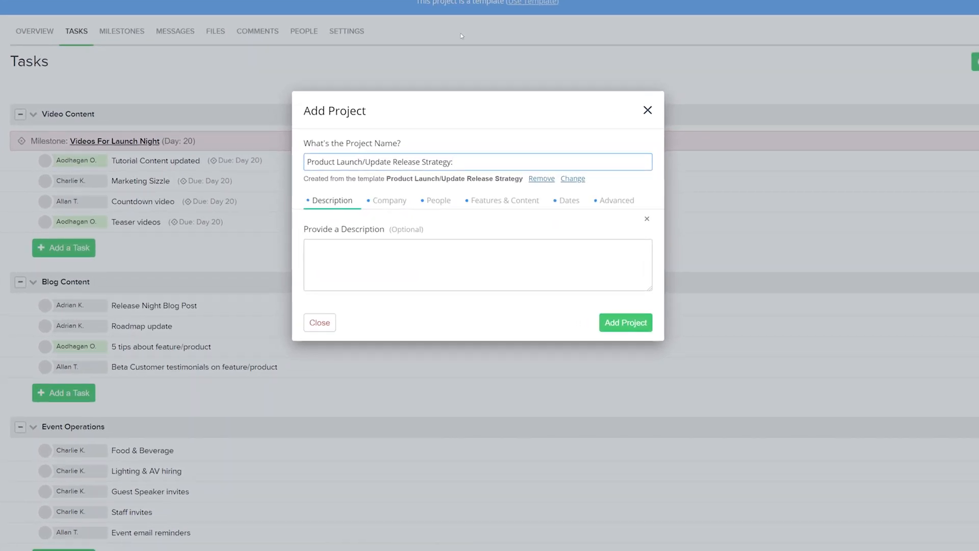
type("New Product Launch")
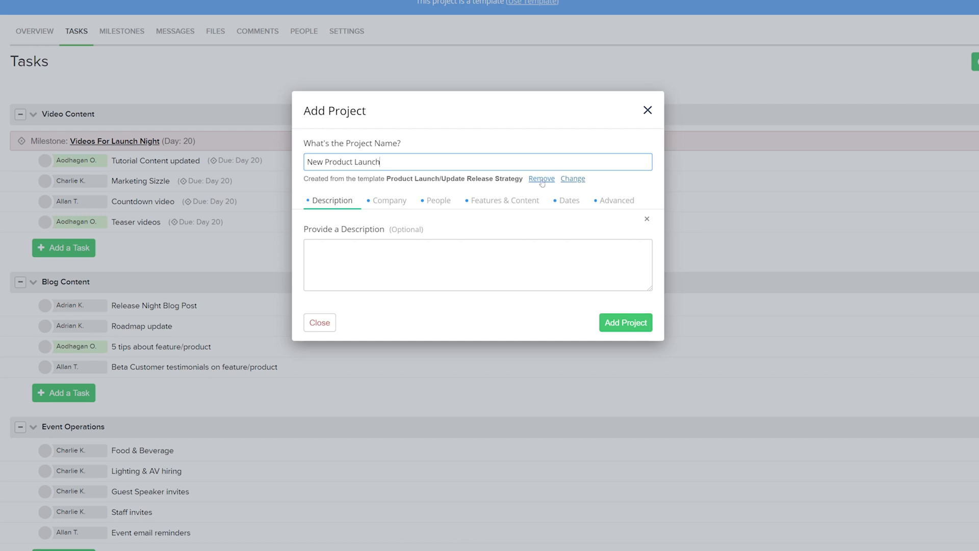
mouse_move(572, 181)
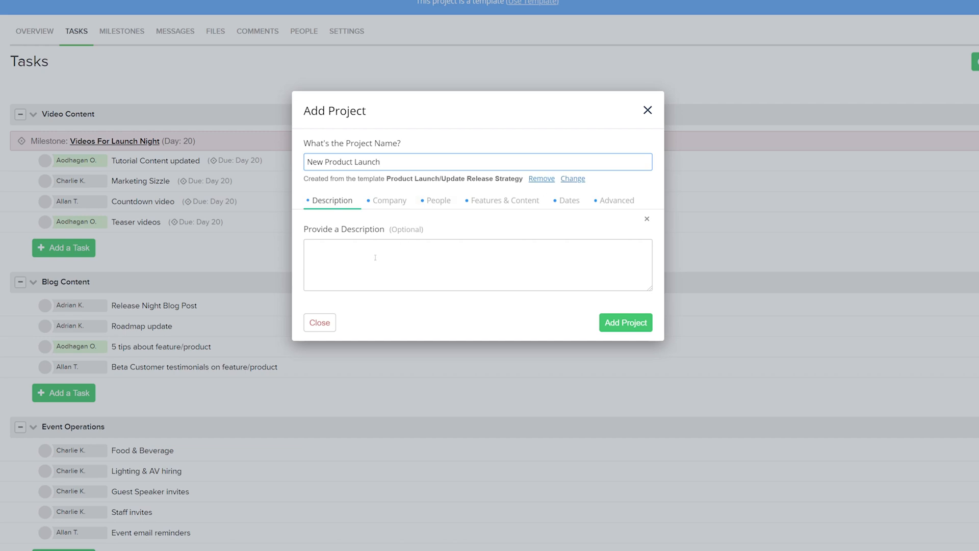
left_click(388, 200)
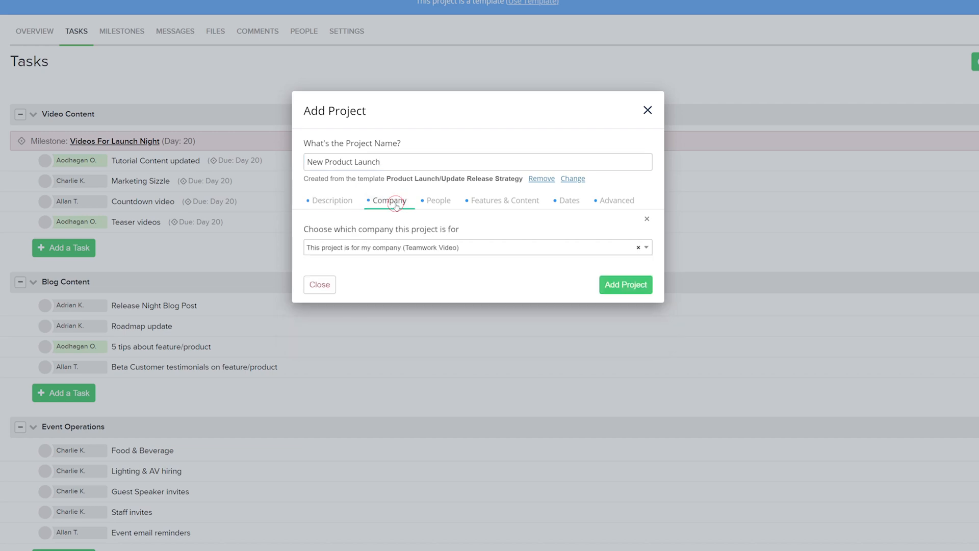
left_click(439, 201)
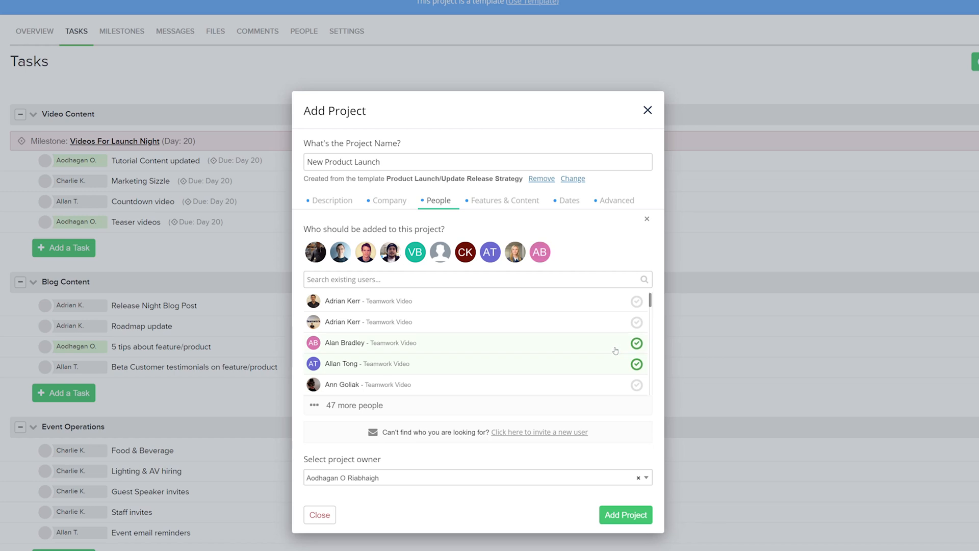
mouse_move(514, 252)
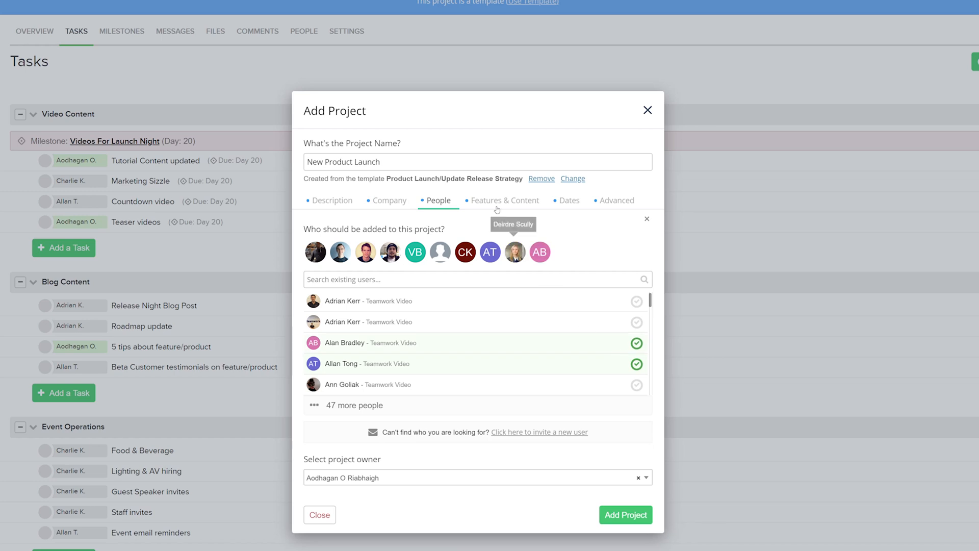
Step: Keep the template's 3 task lists, 13 tasks and 3 milestones included in the copied content
left_click(504, 201)
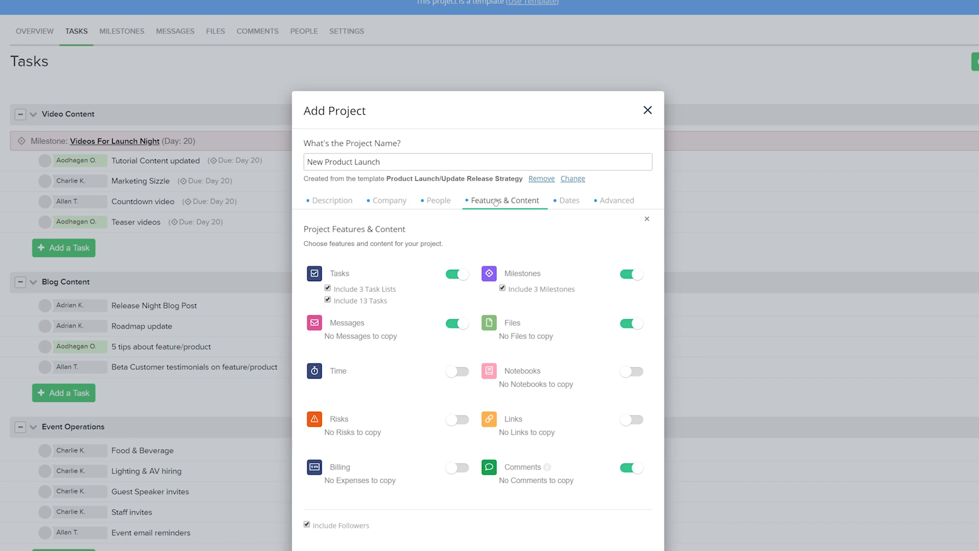
mouse_move(437, 250)
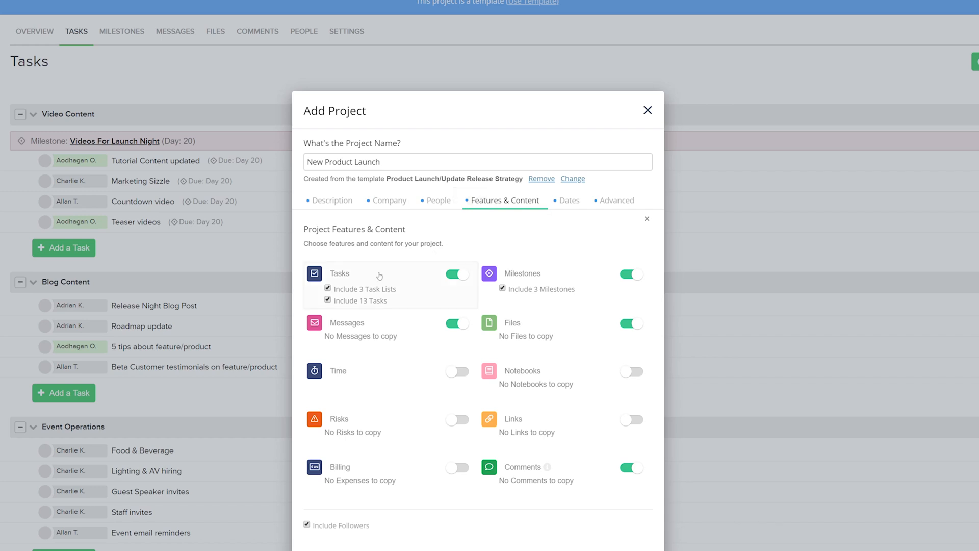
mouse_move(366, 285)
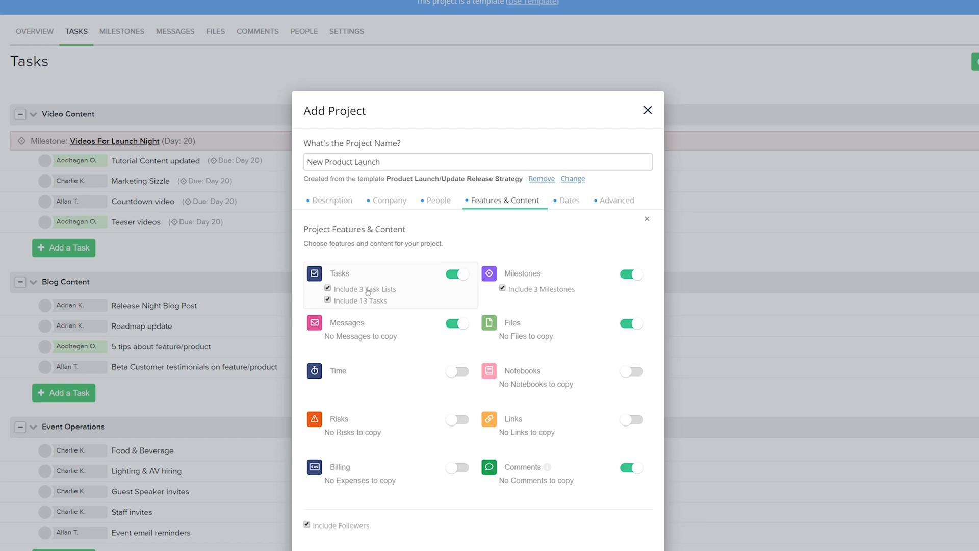
left_click(327, 300)
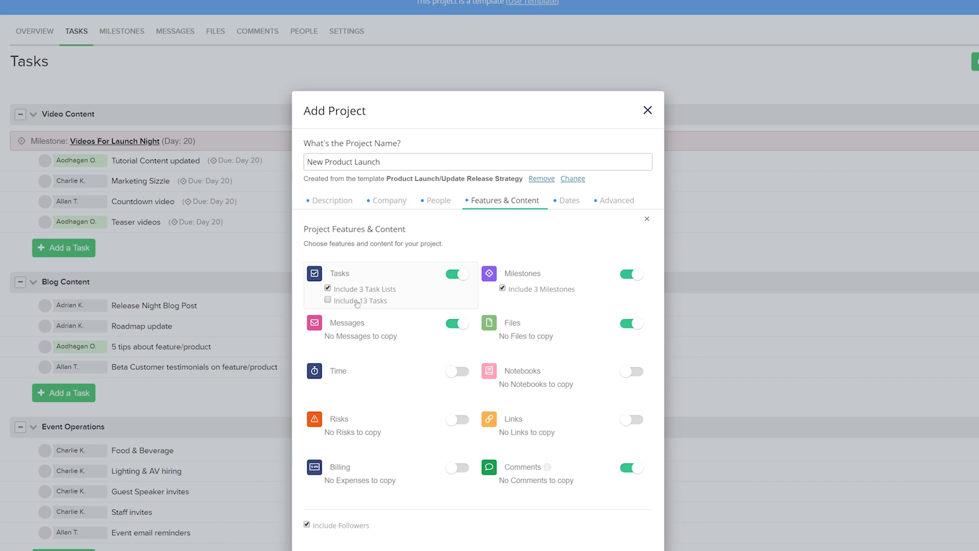
left_click(328, 299)
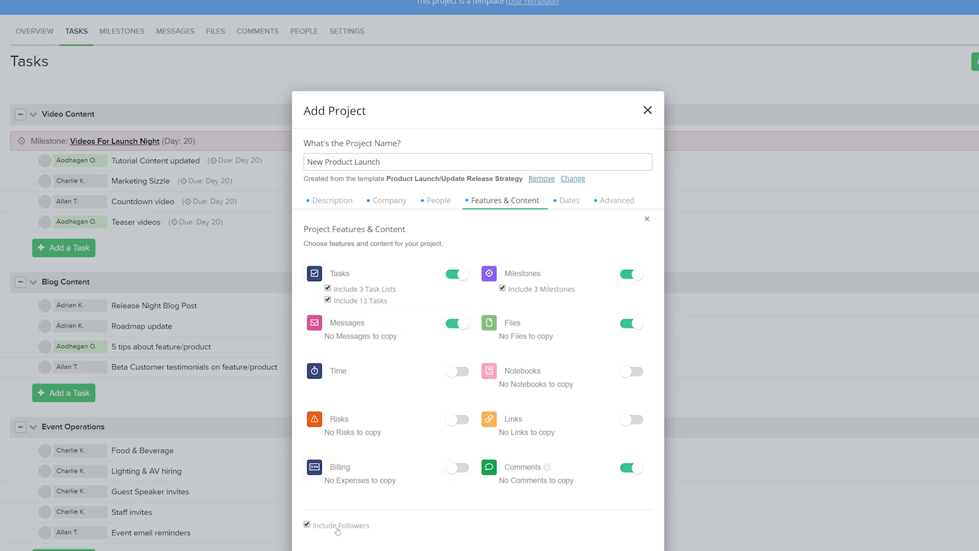
left_click(569, 201)
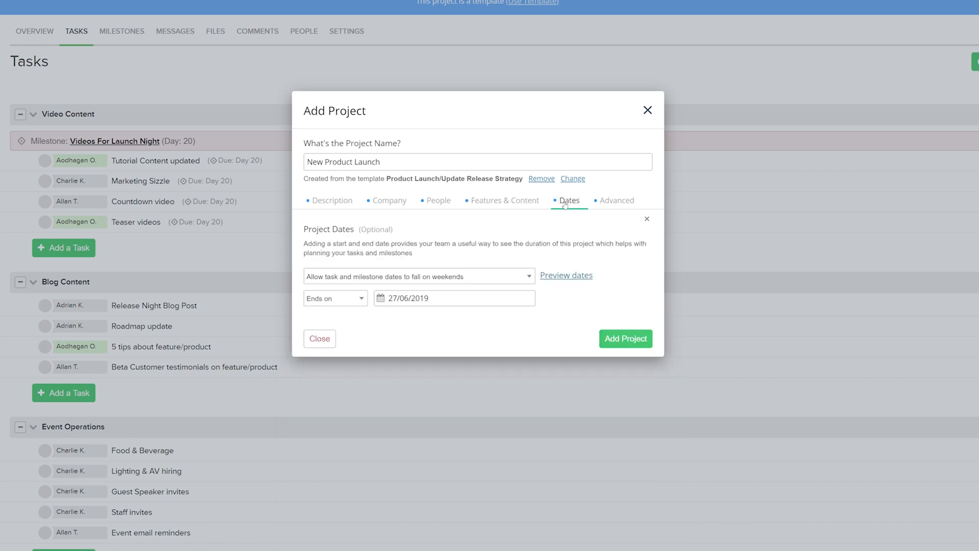
mouse_move(447, 261)
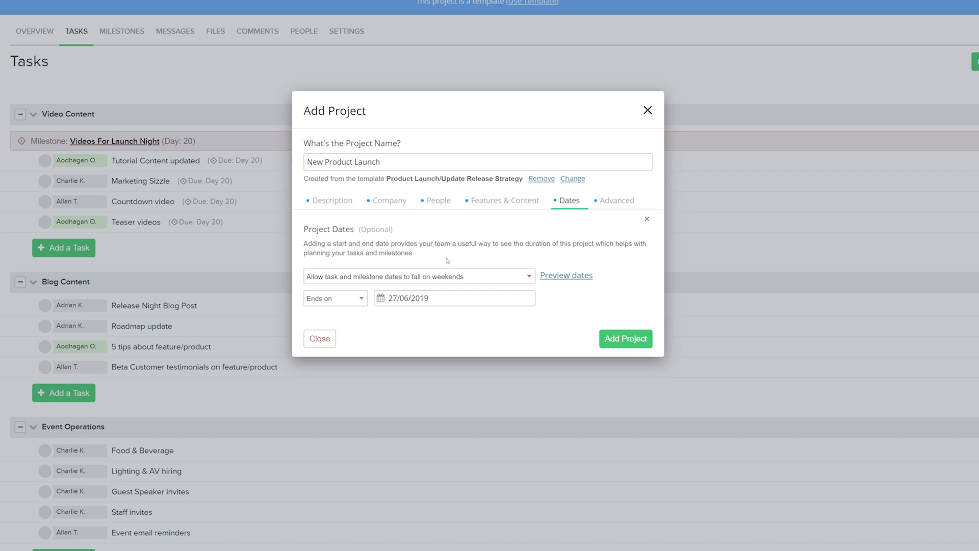
mouse_move(468, 276)
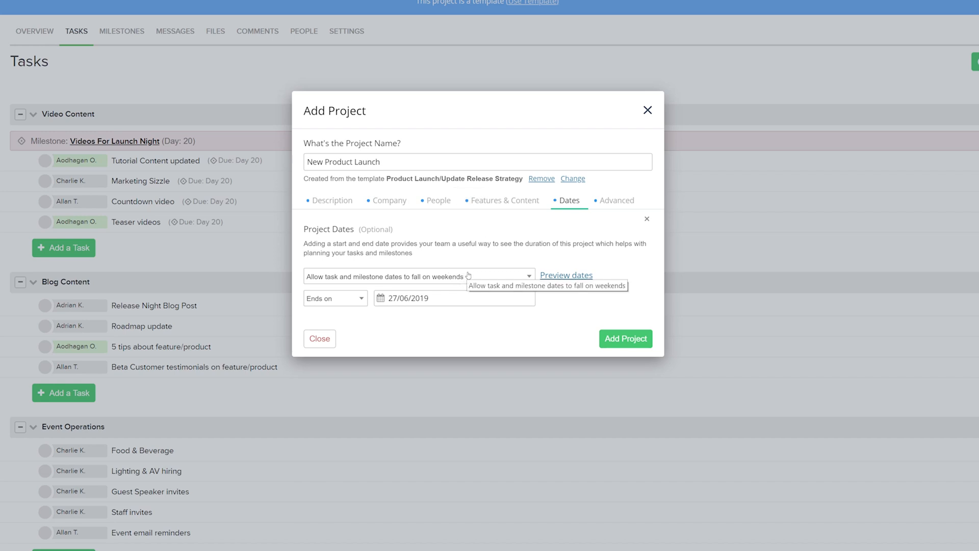
Step: Keep tasks and milestones off weekends and set the project to end on 31/07/2019
left_click(417, 276)
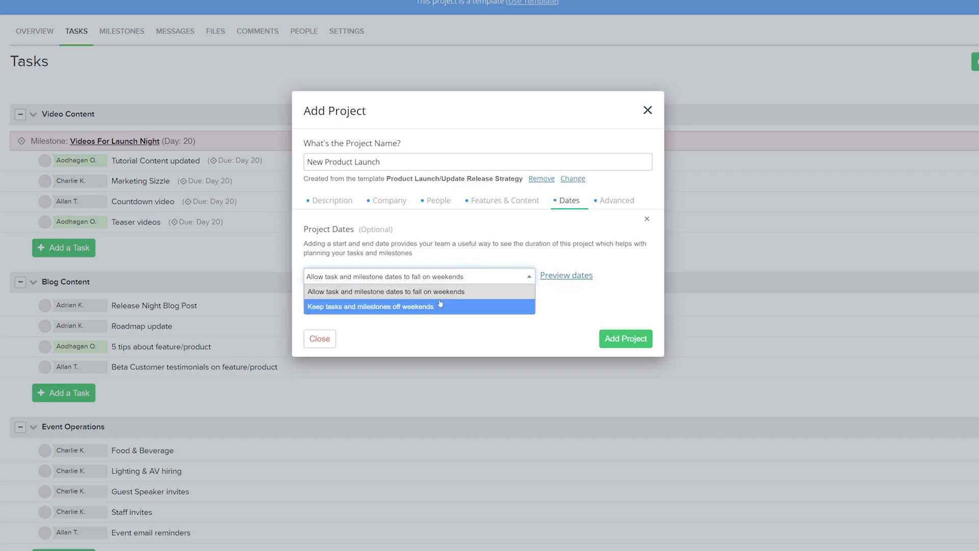
left_click(371, 306)
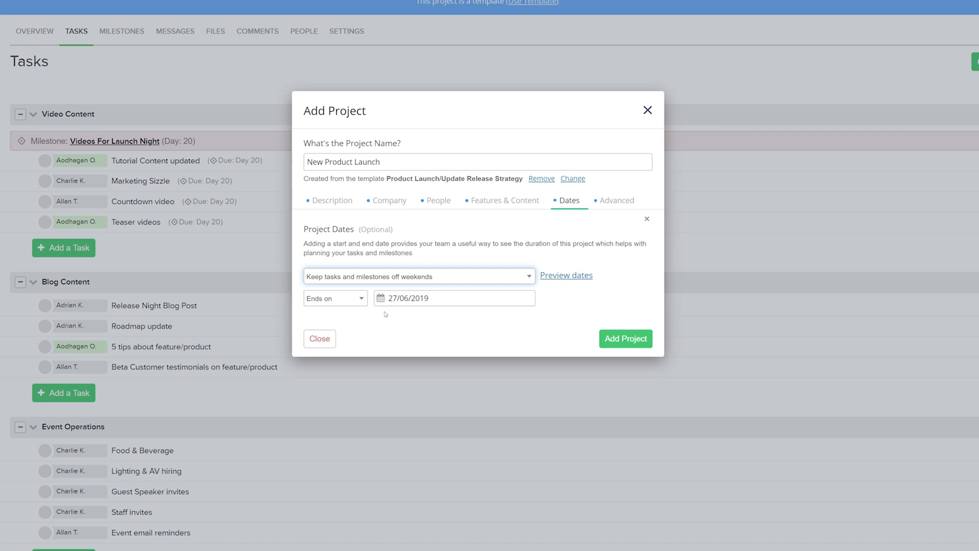
left_click(334, 297)
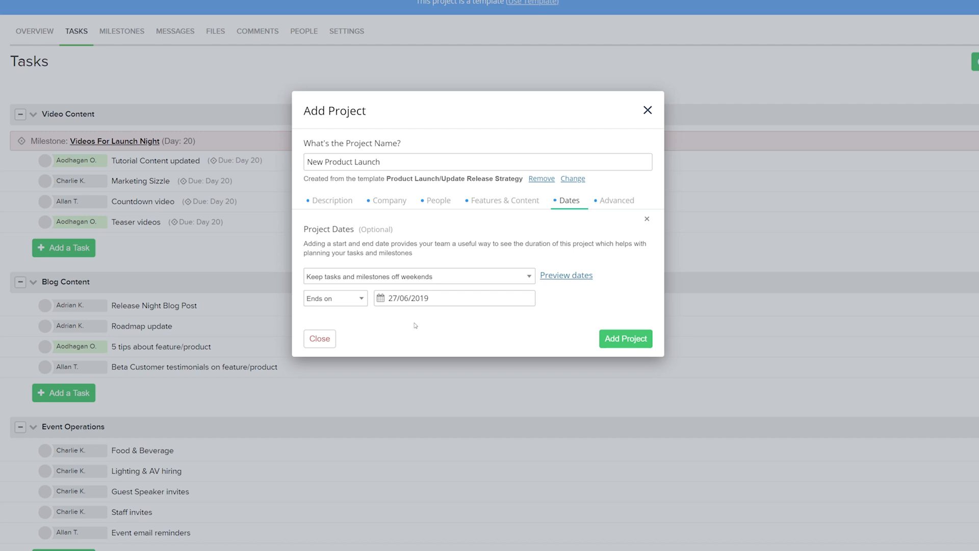
left_click(454, 298)
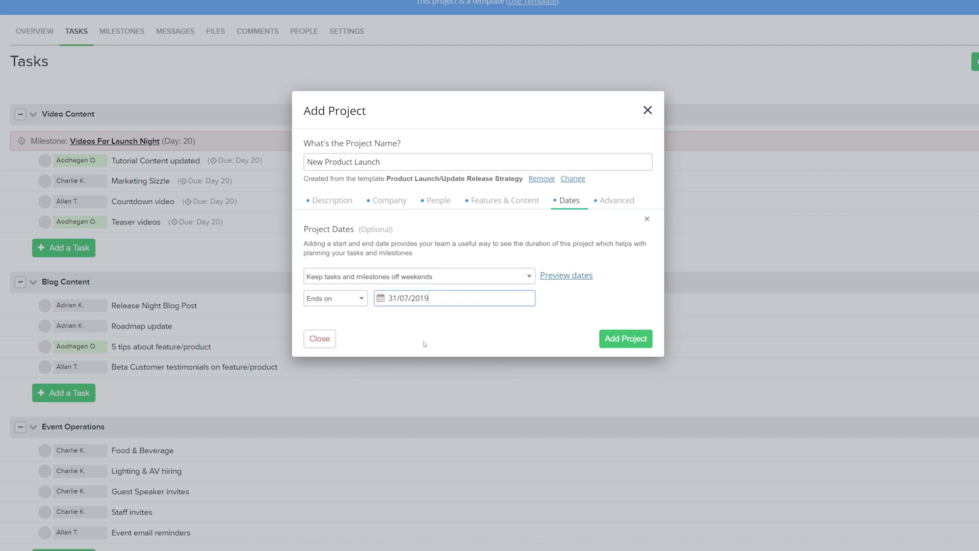
left_click(616, 201)
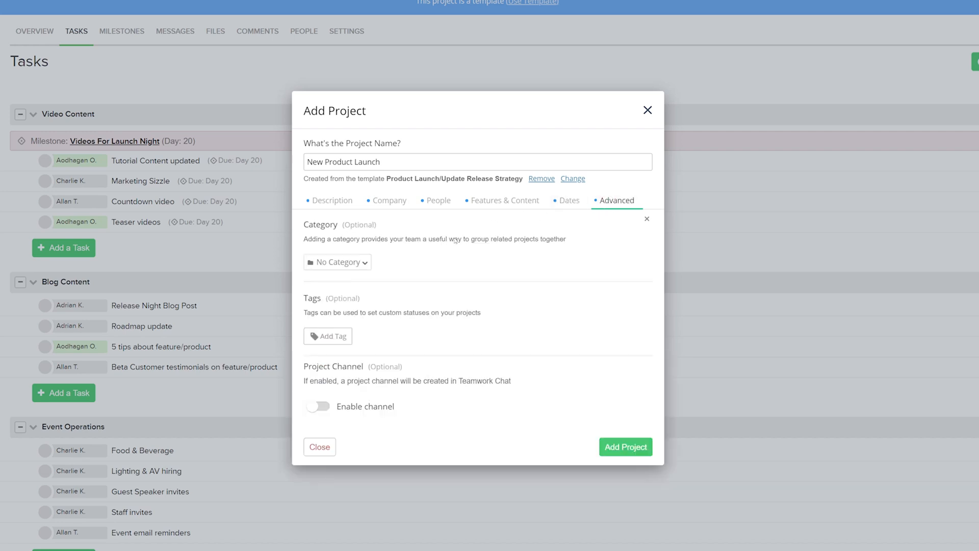
mouse_move(436, 307)
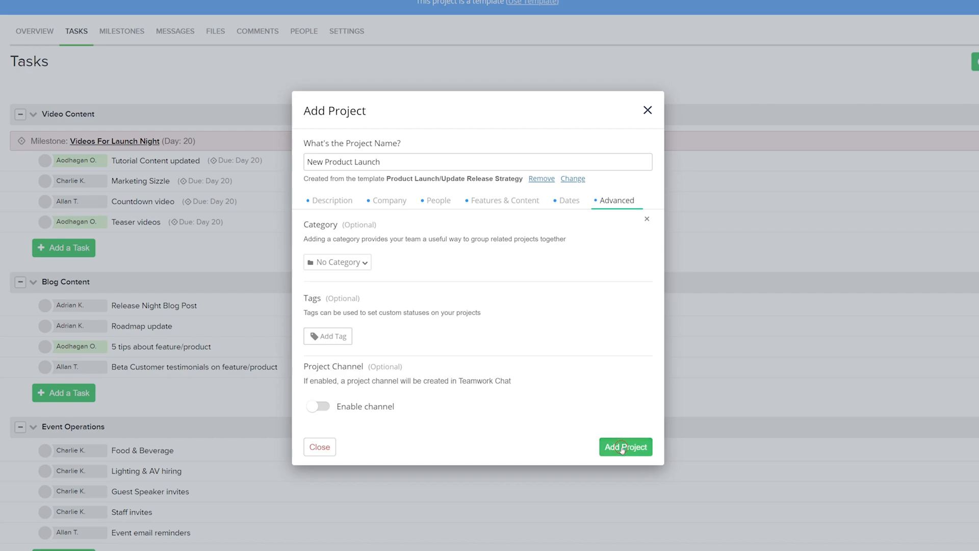
Step: Create the New Product Launch project and view its inherited task lists
left_click(625, 447)
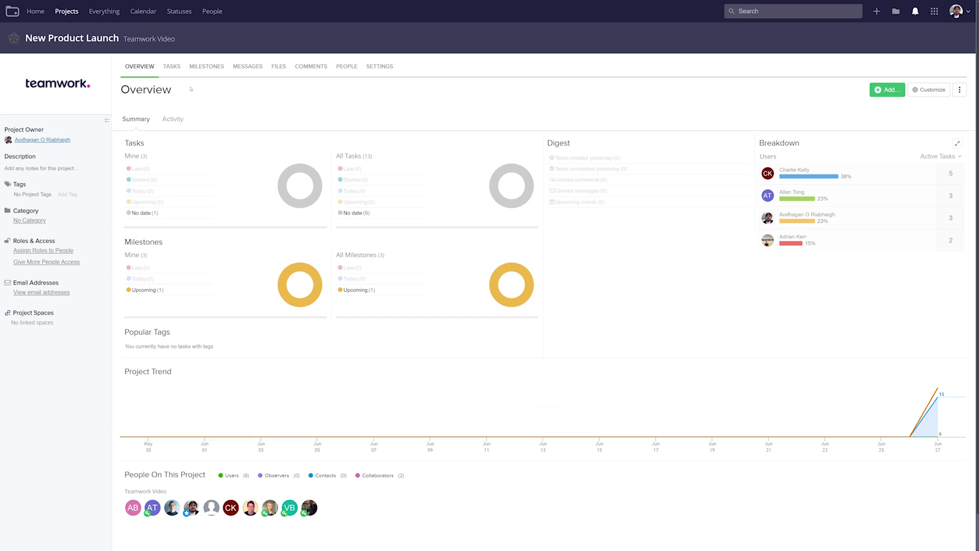
left_click(171, 66)
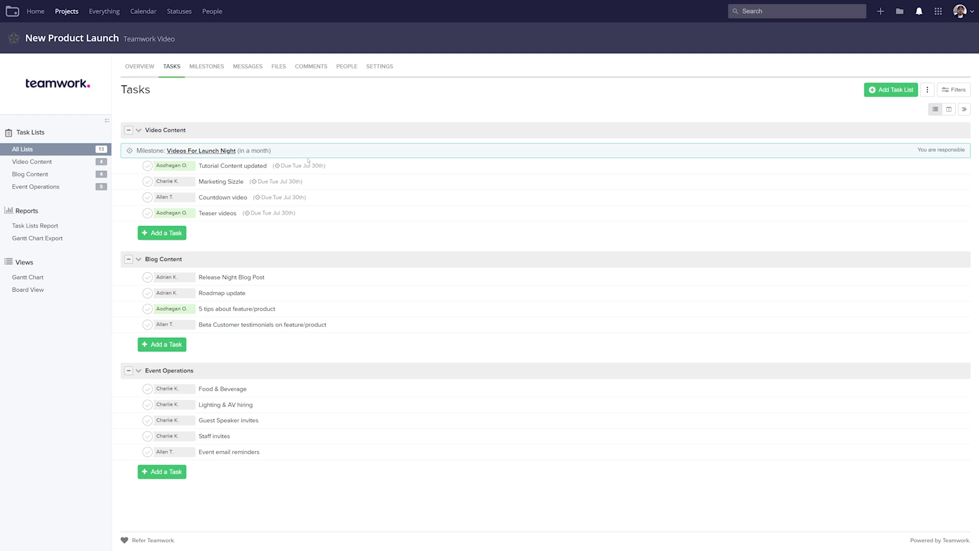
mouse_move(298, 239)
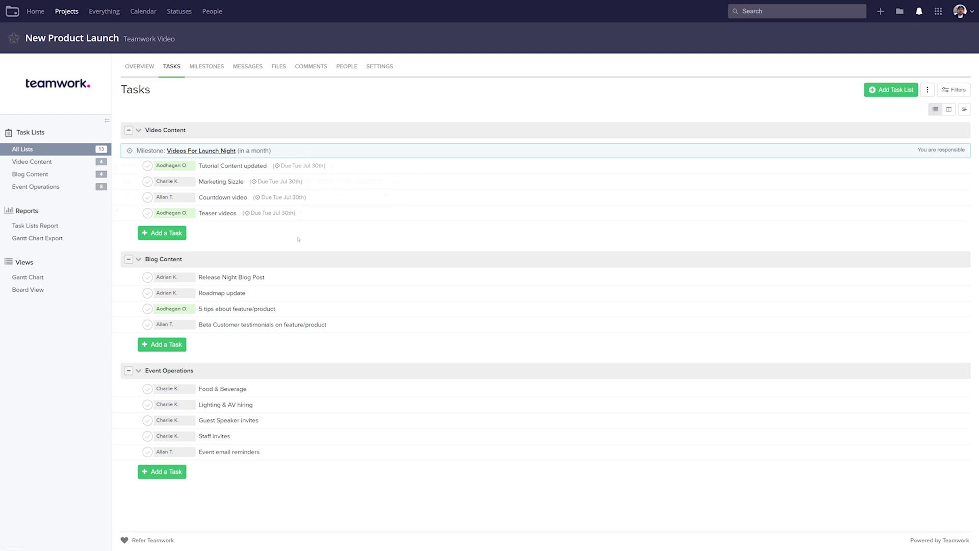